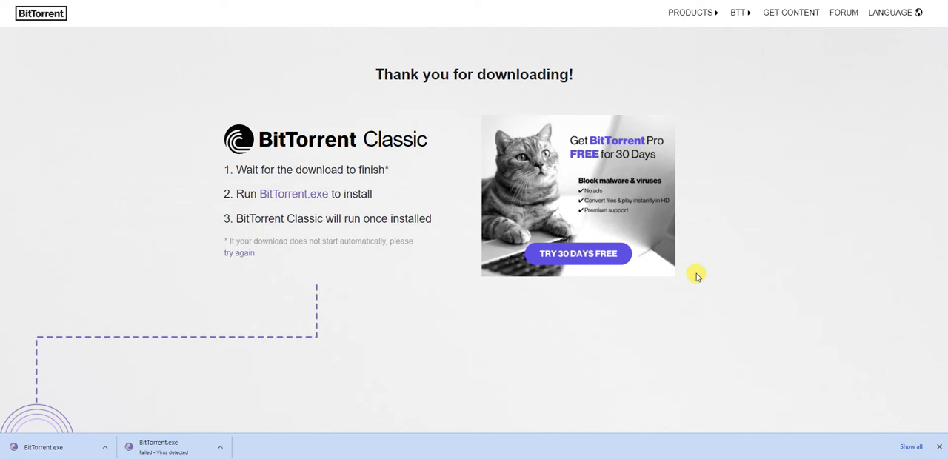
{"action": "mouse_move", "coordinate": [169, 415]}
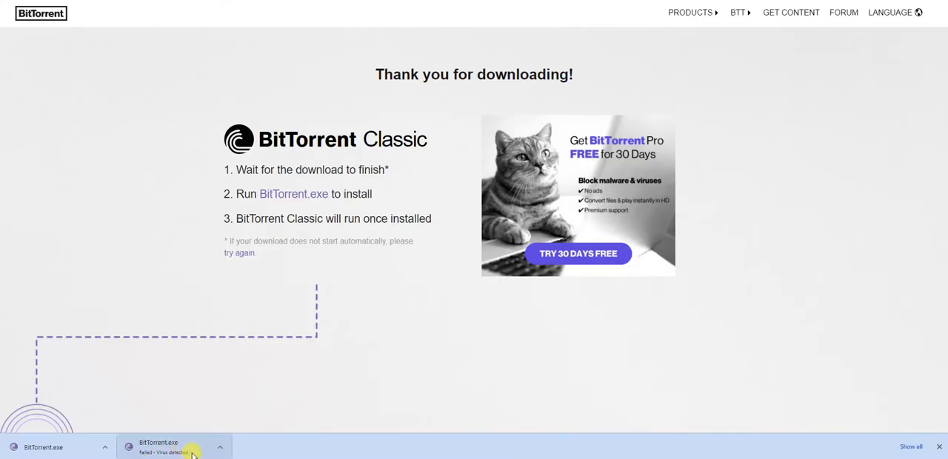
{"action": "mouse_move", "coordinate": [423, 239]}
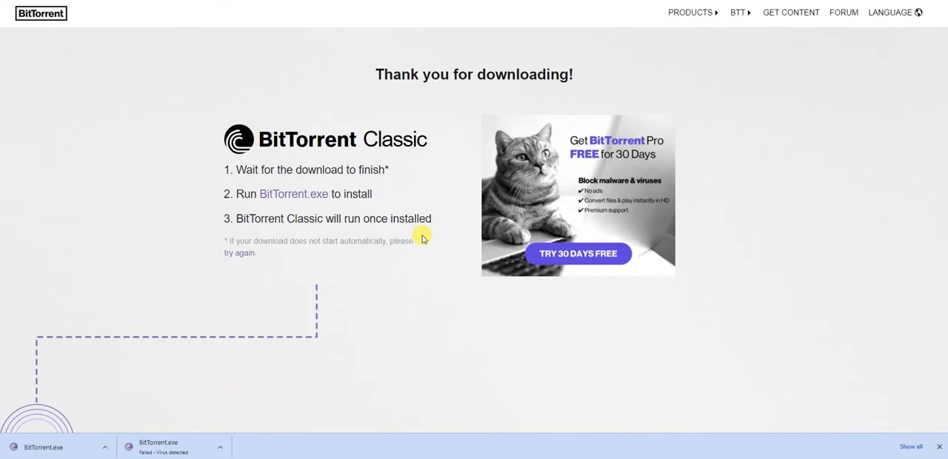
{"action": "mouse_move", "coordinate": [501, 296]}
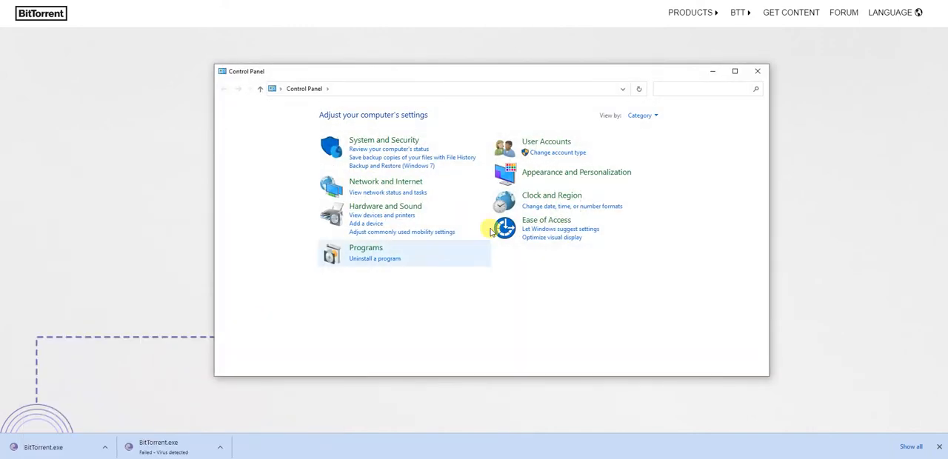
{"action": "mouse_move", "coordinate": [412, 180]}
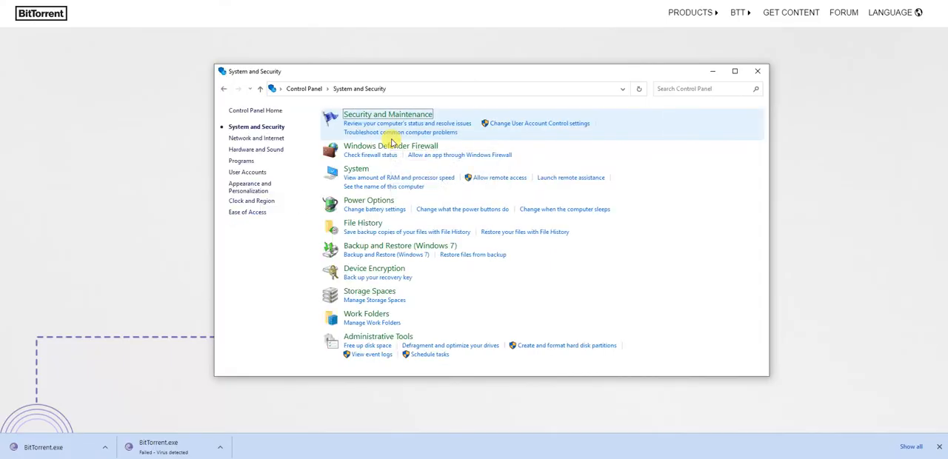
{"action": "mouse_move", "coordinate": [444, 231]}
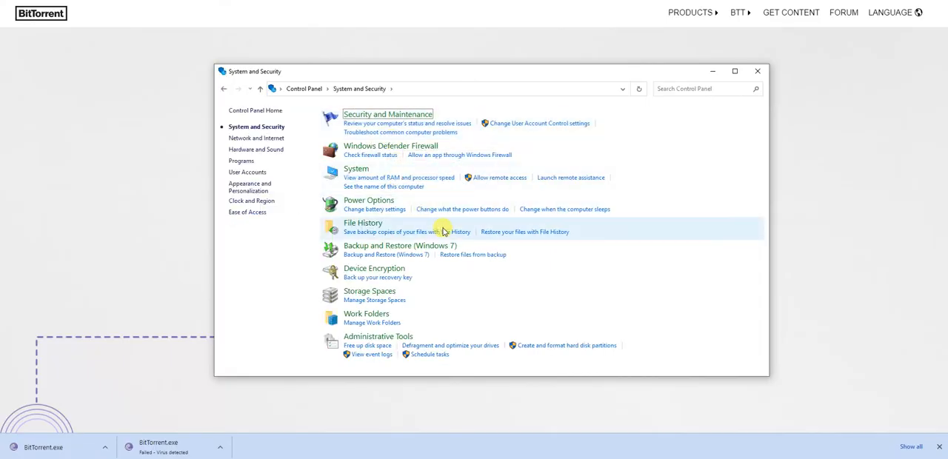
{"action": "mouse_move", "coordinate": [444, 181]}
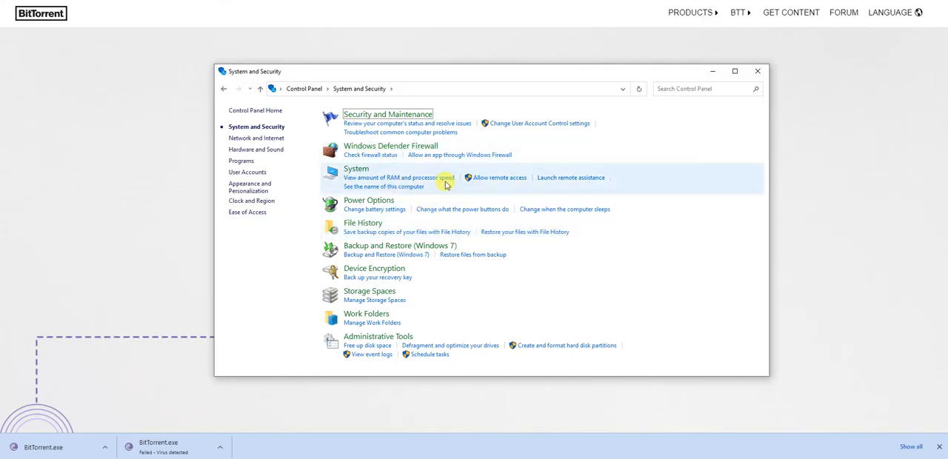
{"action": "mouse_move", "coordinate": [556, 450]}
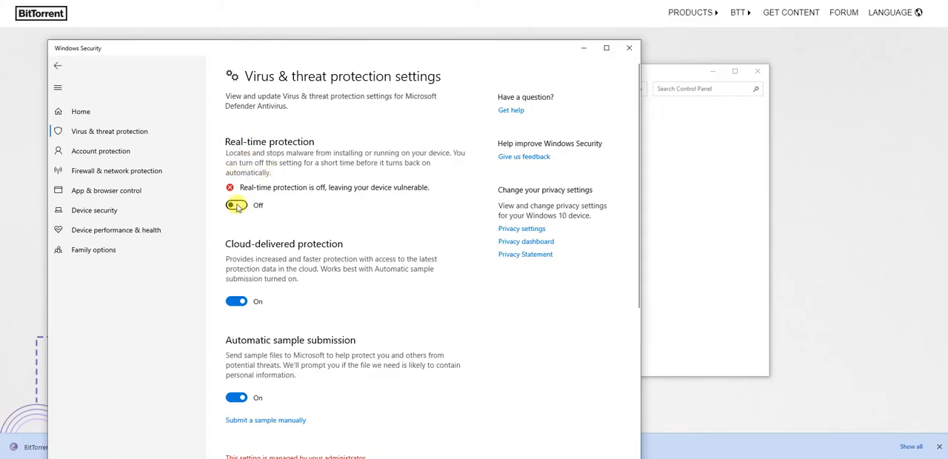
Toggle Real-time protection to Off and leave the Windows Security settings.
{"action": "left_click", "coordinate": [236, 204]}
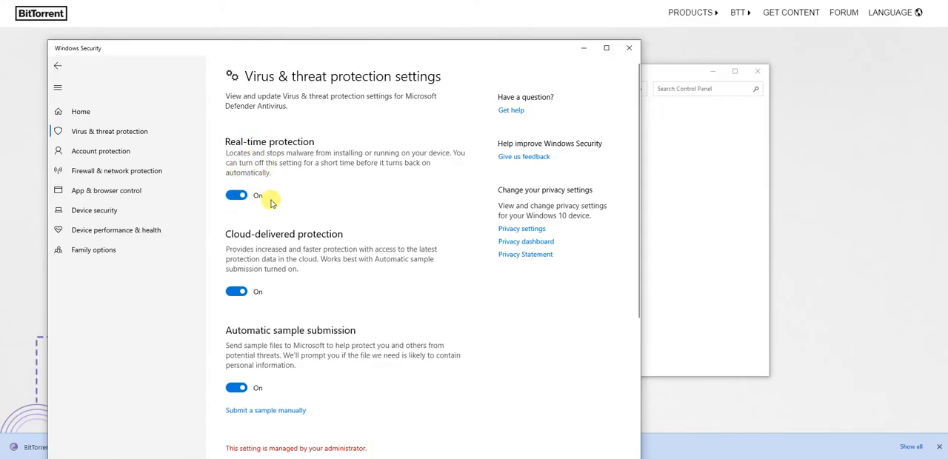
{"action": "left_click", "coordinate": [238, 196]}
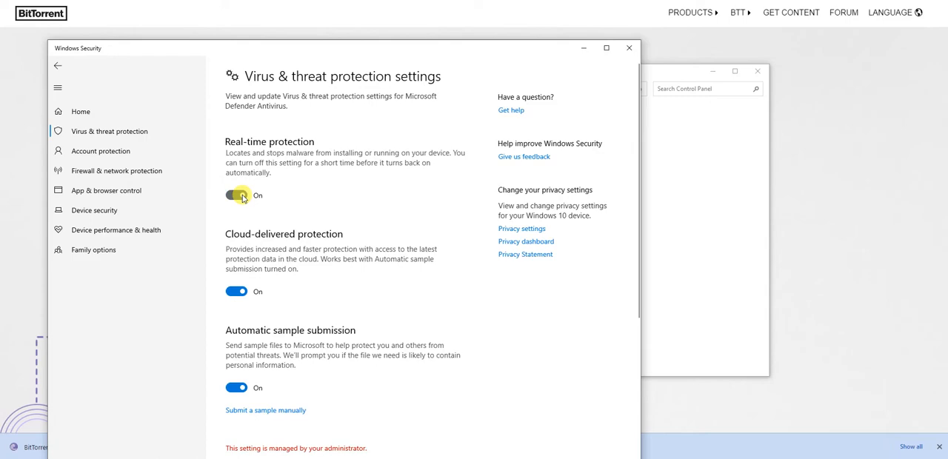
{"action": "left_click", "coordinate": [237, 195]}
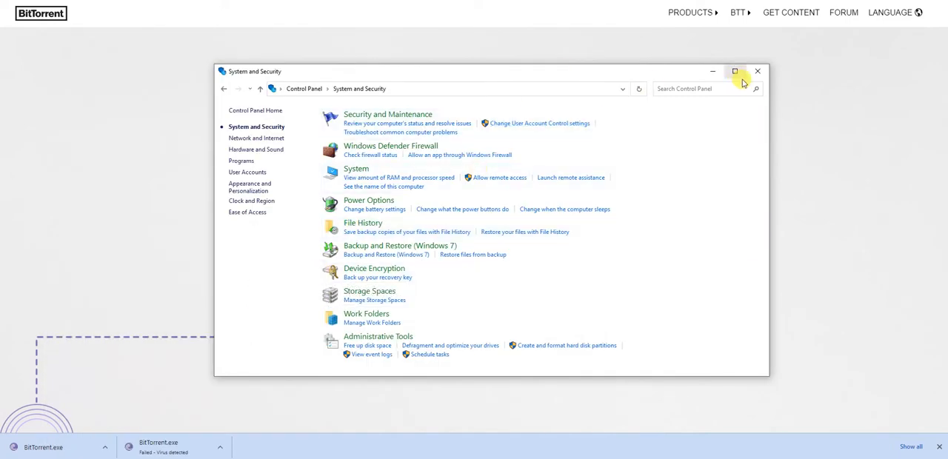
Close the Control Panel System and Security window.
{"action": "left_click", "coordinate": [759, 71]}
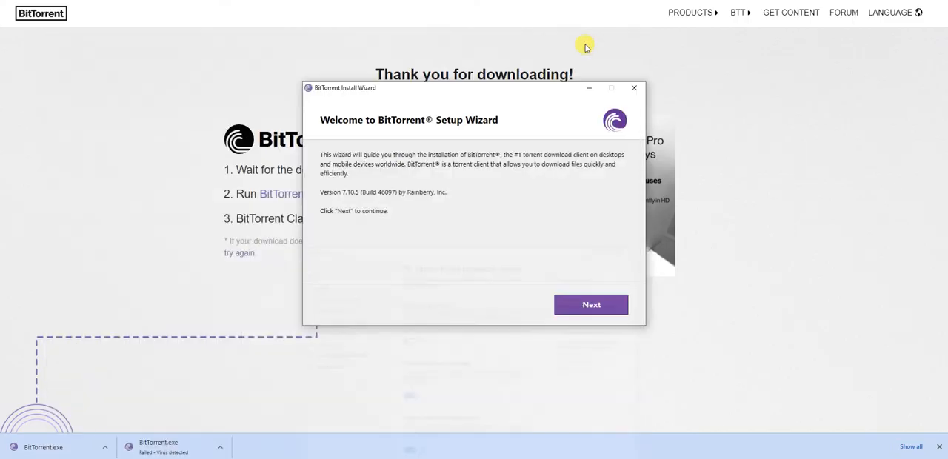
{"action": "mouse_move", "coordinate": [492, 417]}
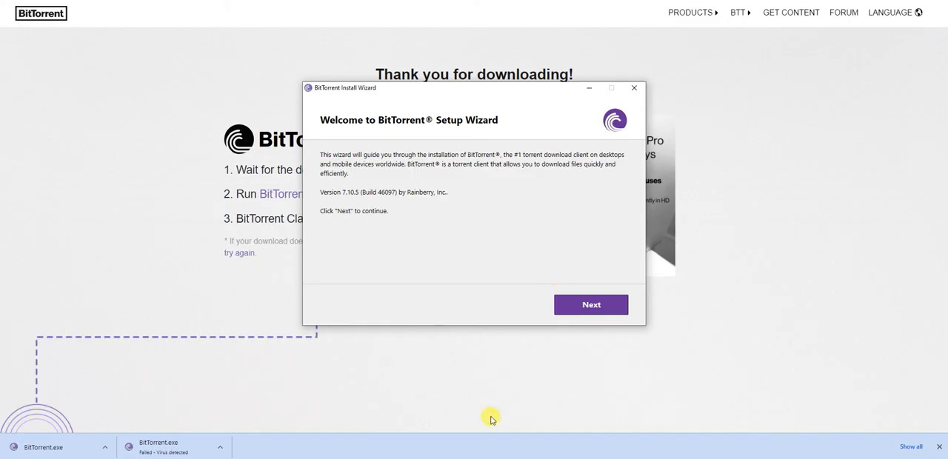